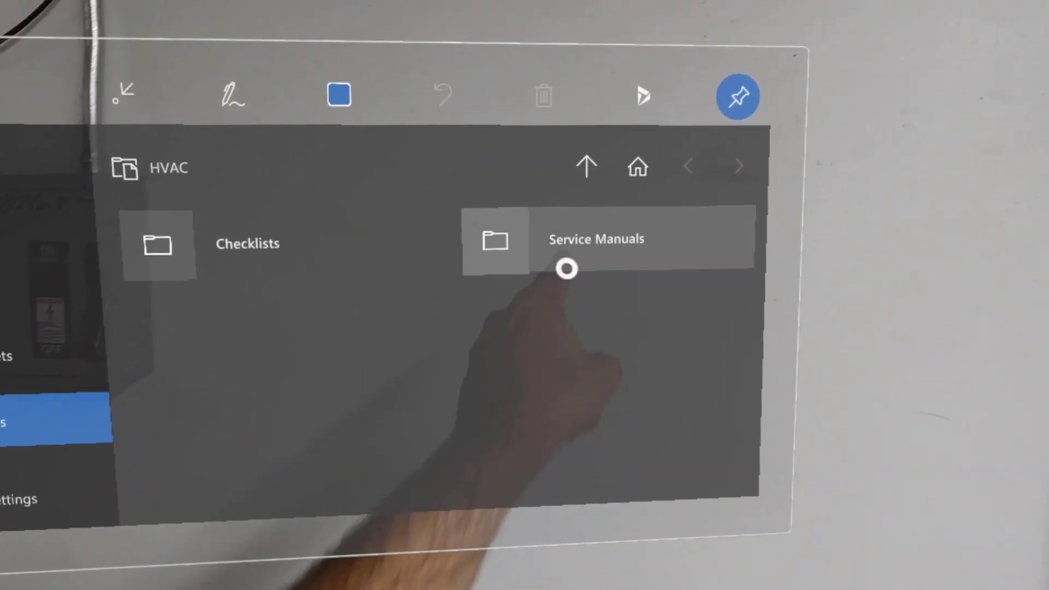
Open the Service Manuals folder inside the HVAC files folder
click(596, 240)
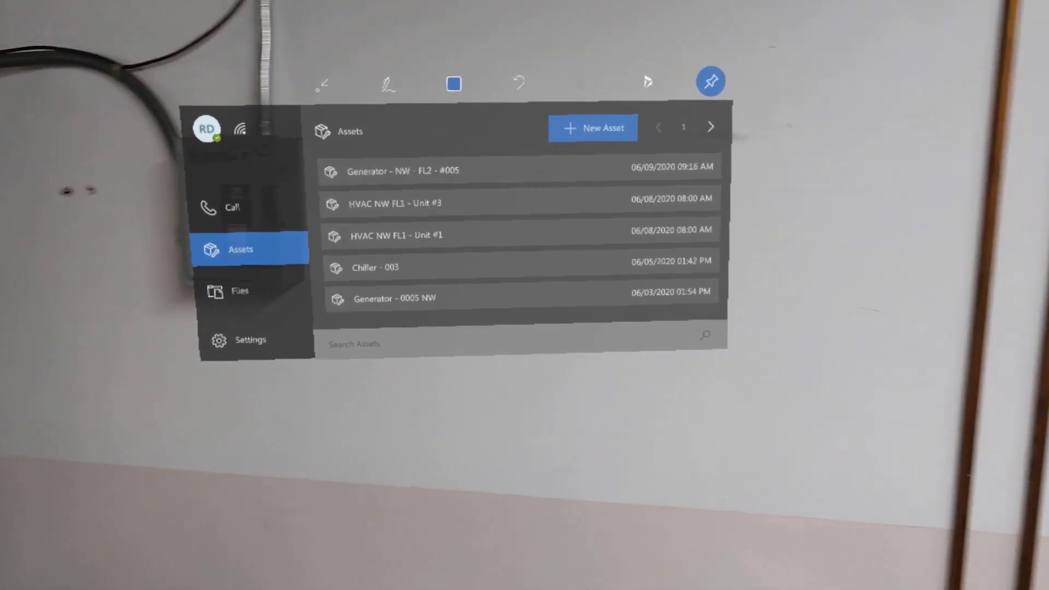
Search assets for 'unit' and open the HVAC NW FL1 - Unit #3 record
click(711, 126)
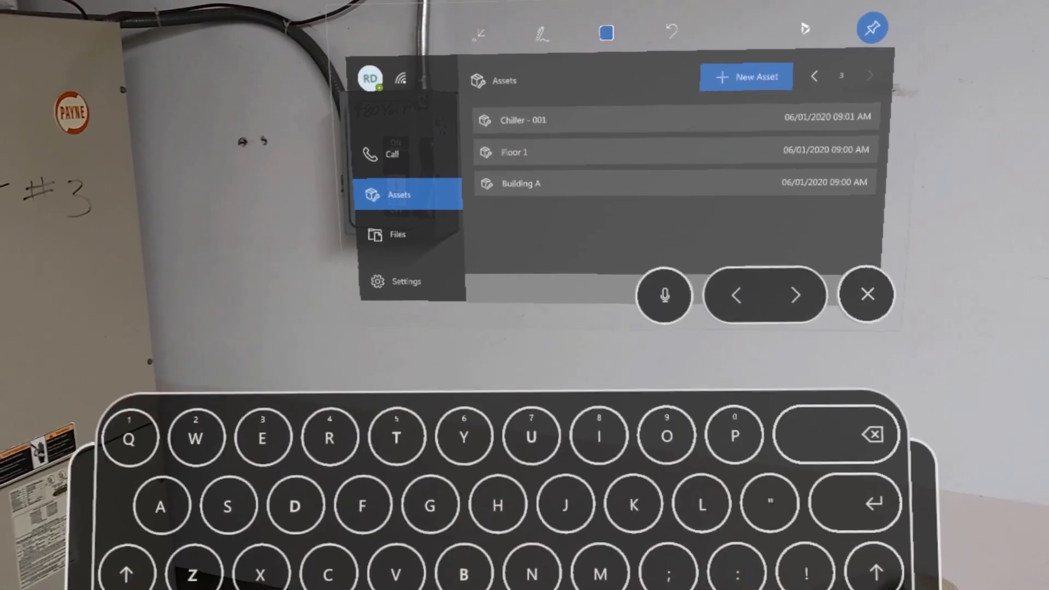
text(u)
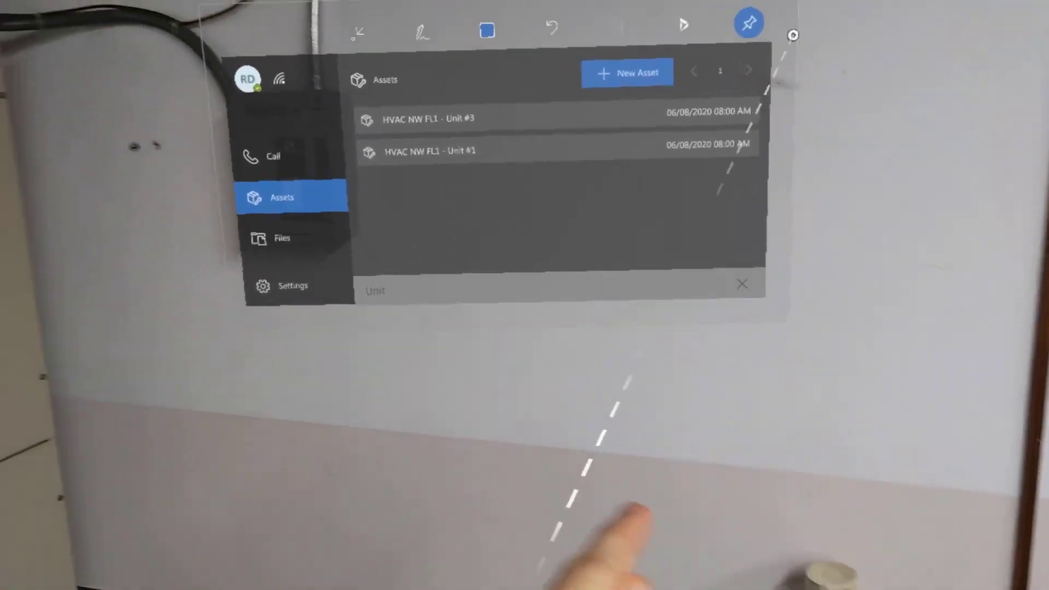
click(422, 119)
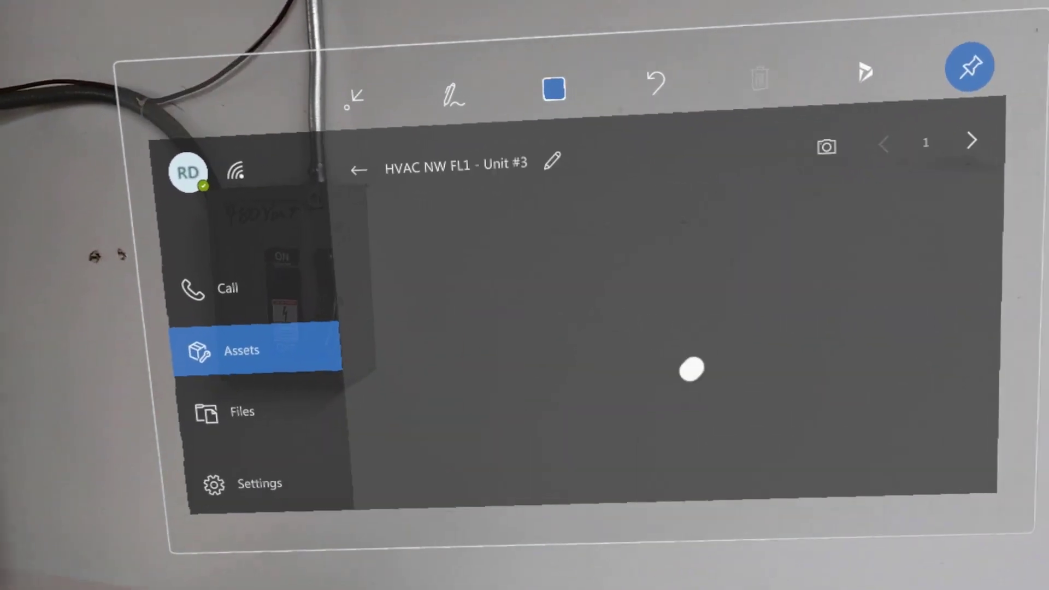